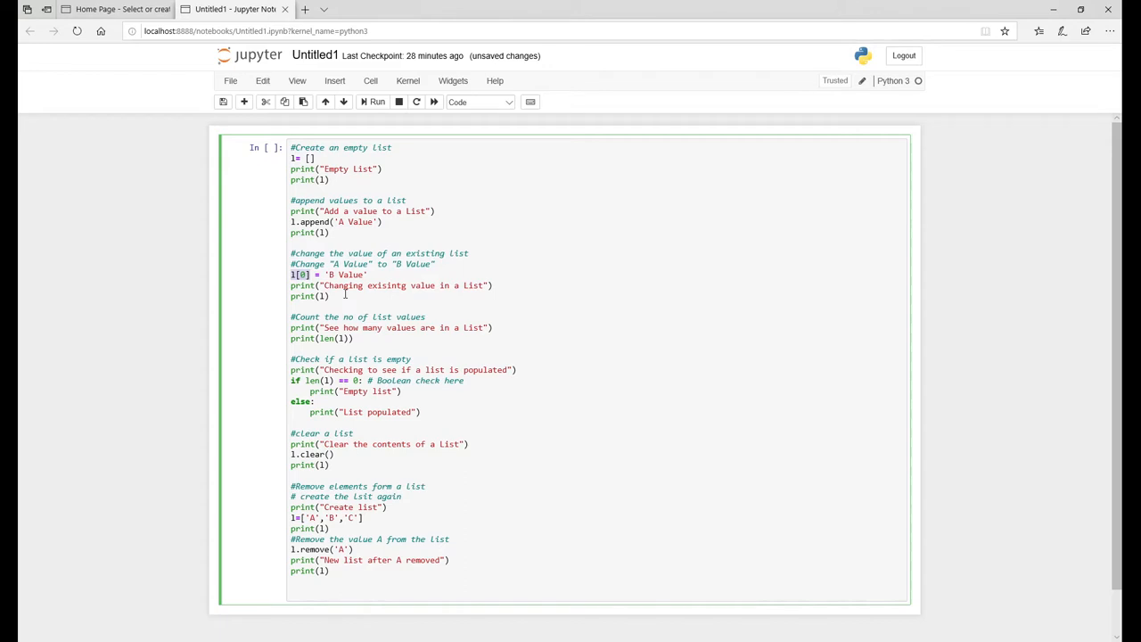
Fix the comment typo so it reads "Remove elements from a list"
key("ctrl+s")
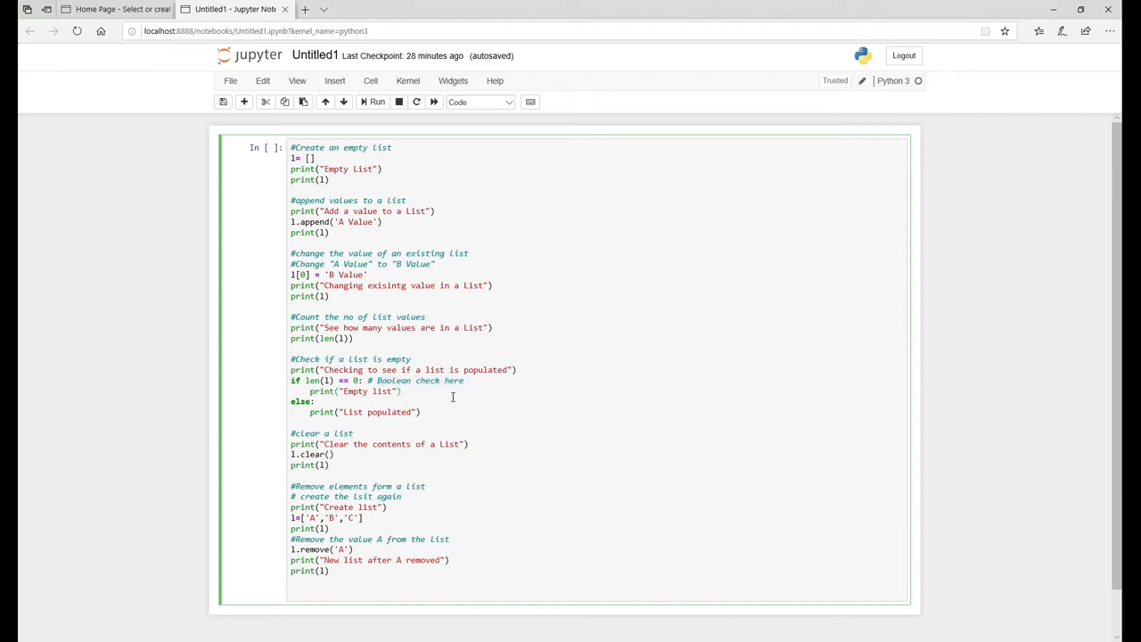
mouse_move(359, 412)
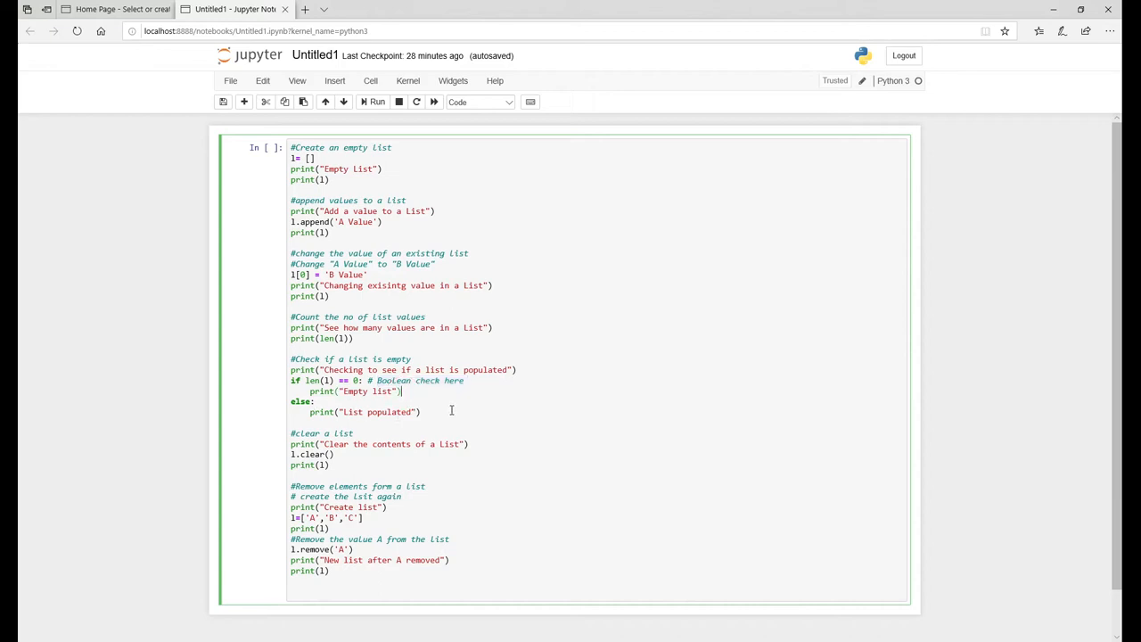
mouse_move(294, 447)
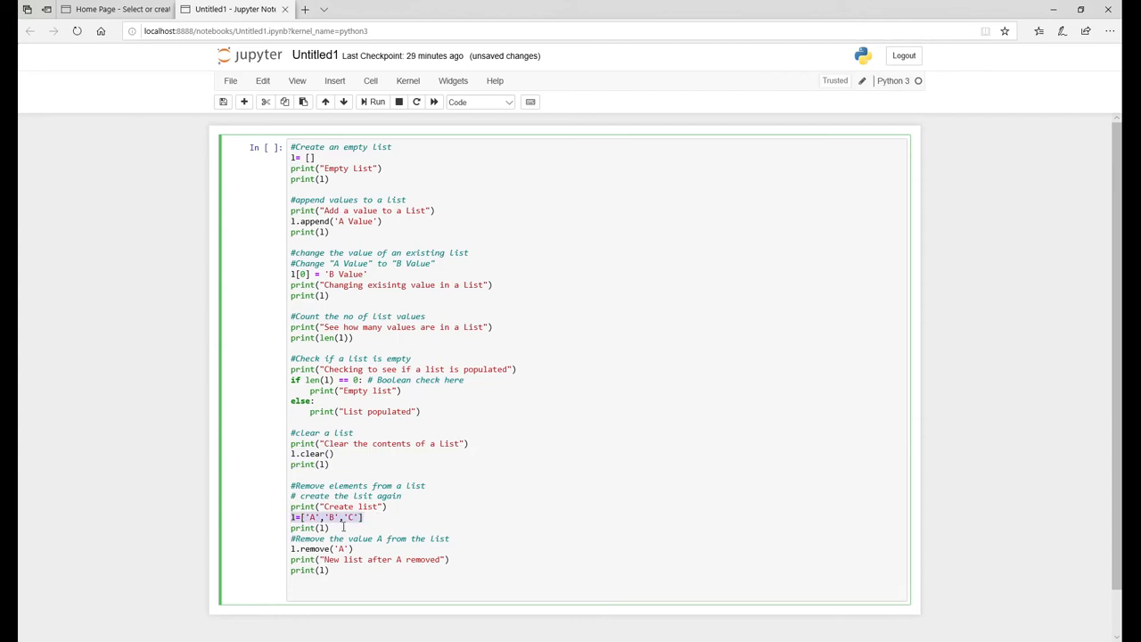
left_click(364, 555)
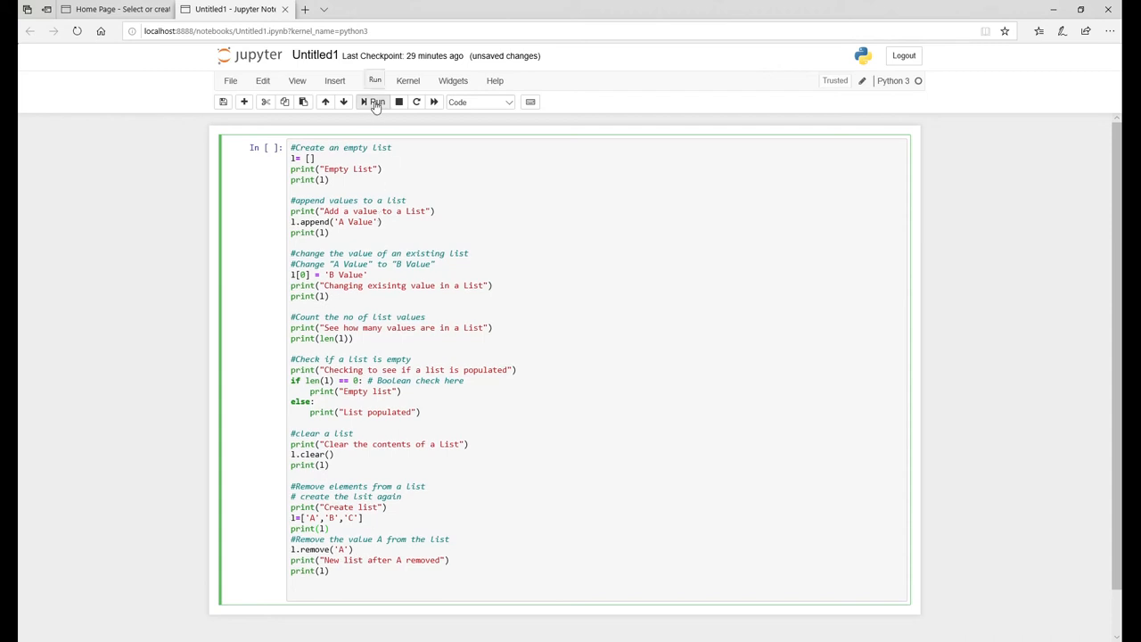
Run the list operations cell and view its printed output ending with ['B', 'C']
left_click(375, 102)
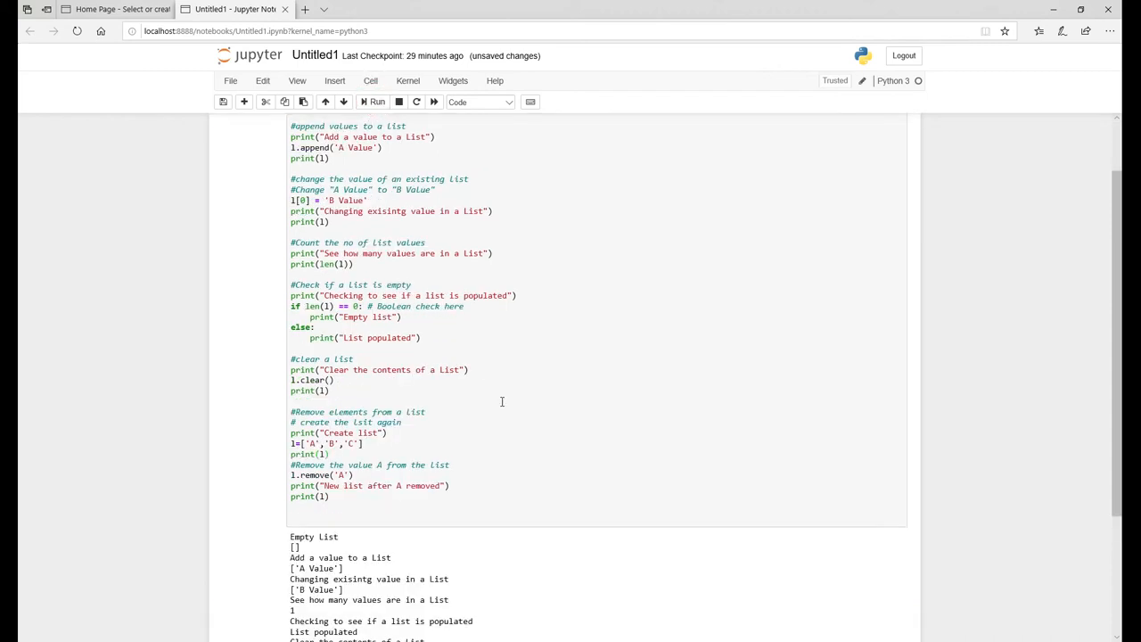
scroll("up", 3)
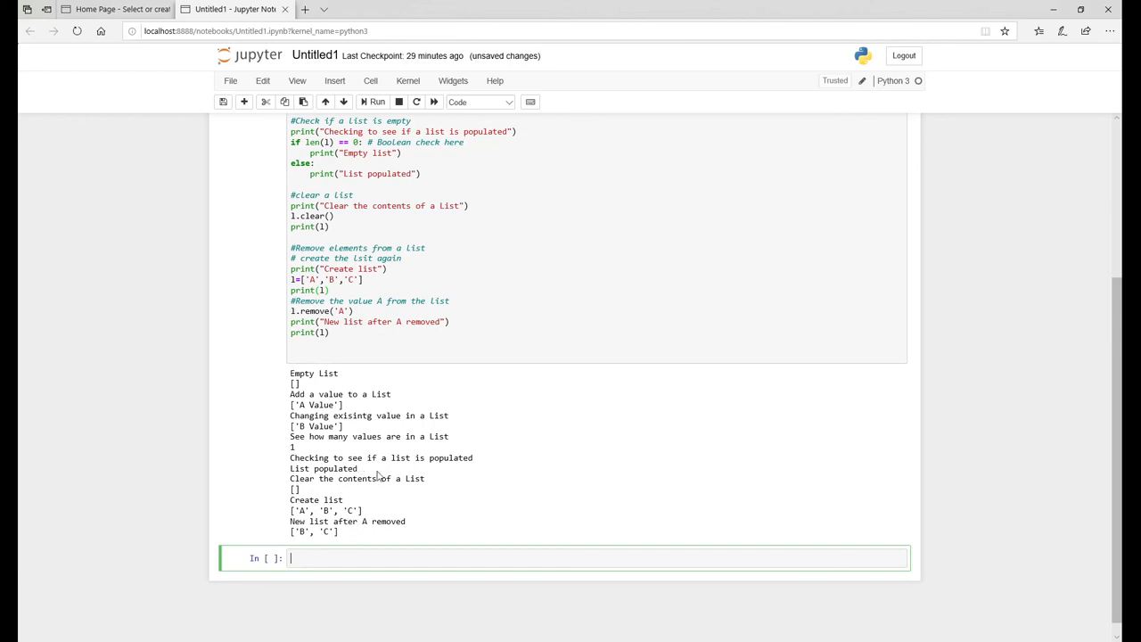
mouse_move(431, 482)
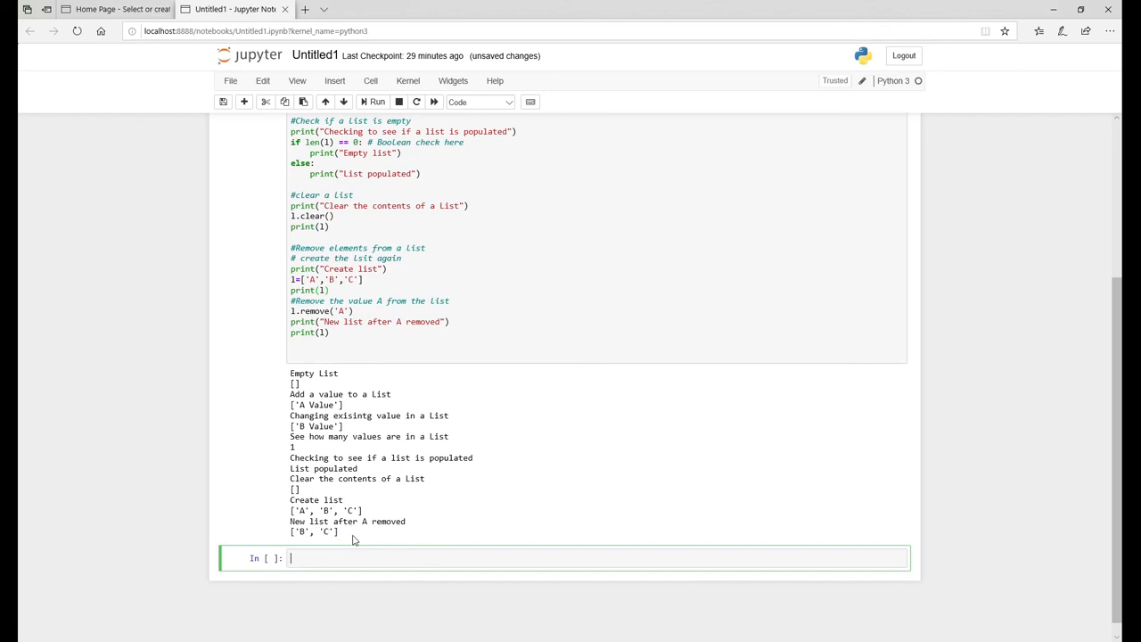
Scroll to the top of the cell and save the notebook with Ctrl+S
scroll("up", 3)
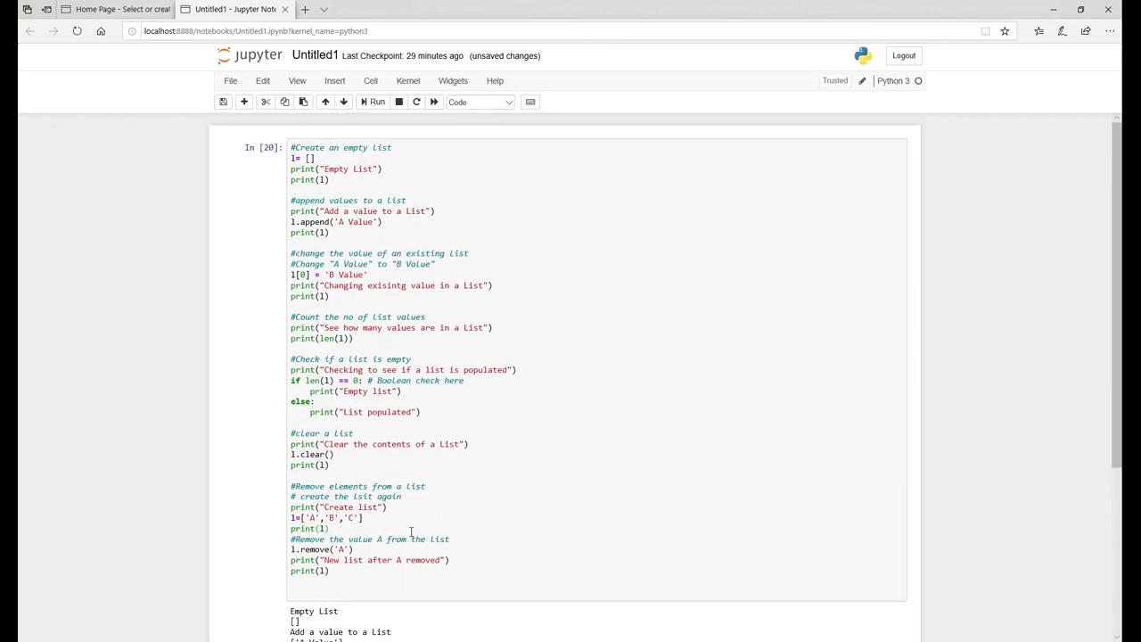
mouse_move(426, 535)
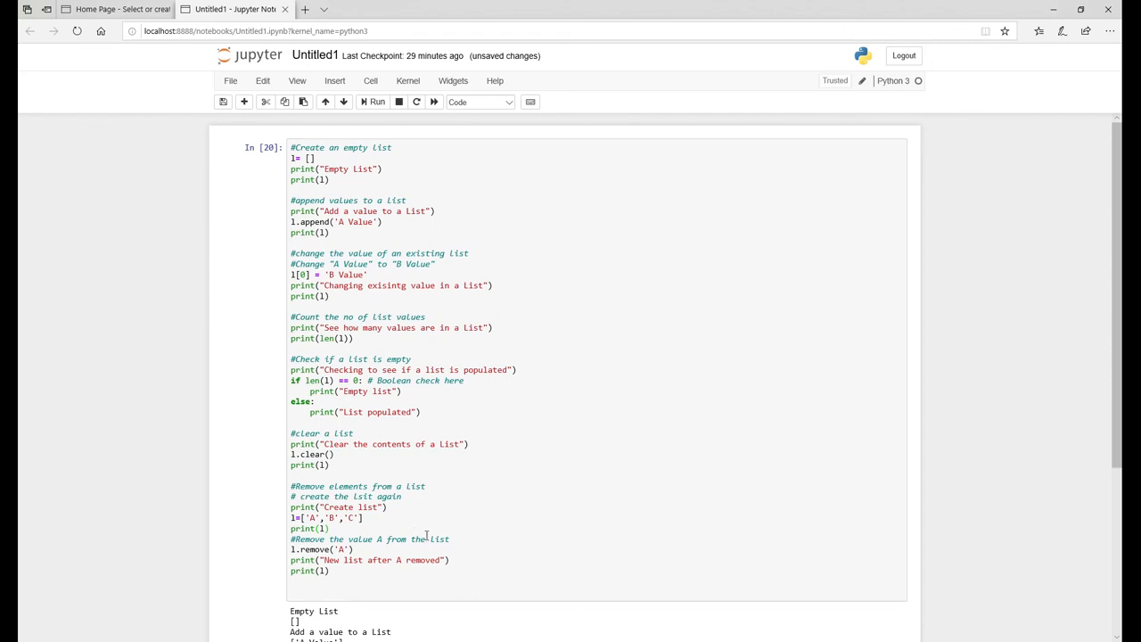
mouse_move(495, 473)
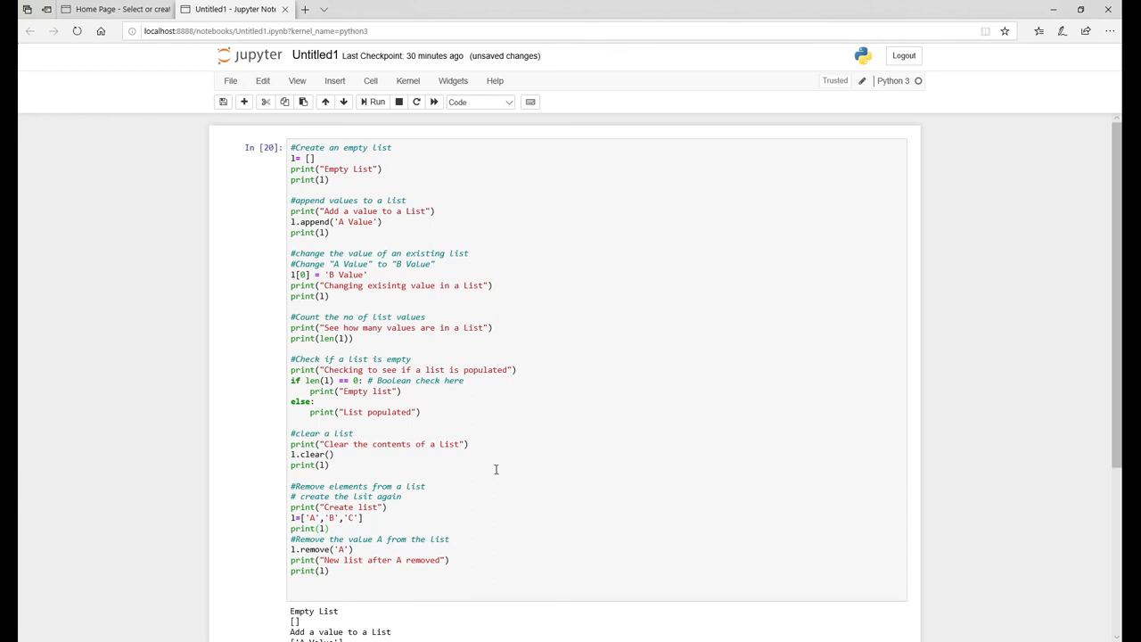
key("ctrl+s")
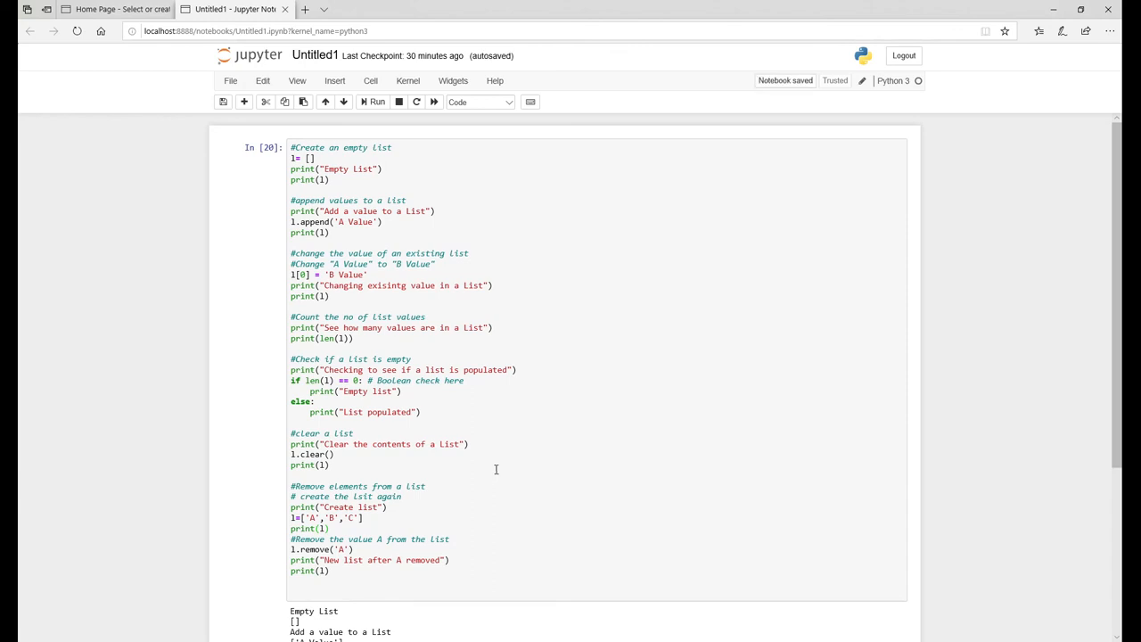